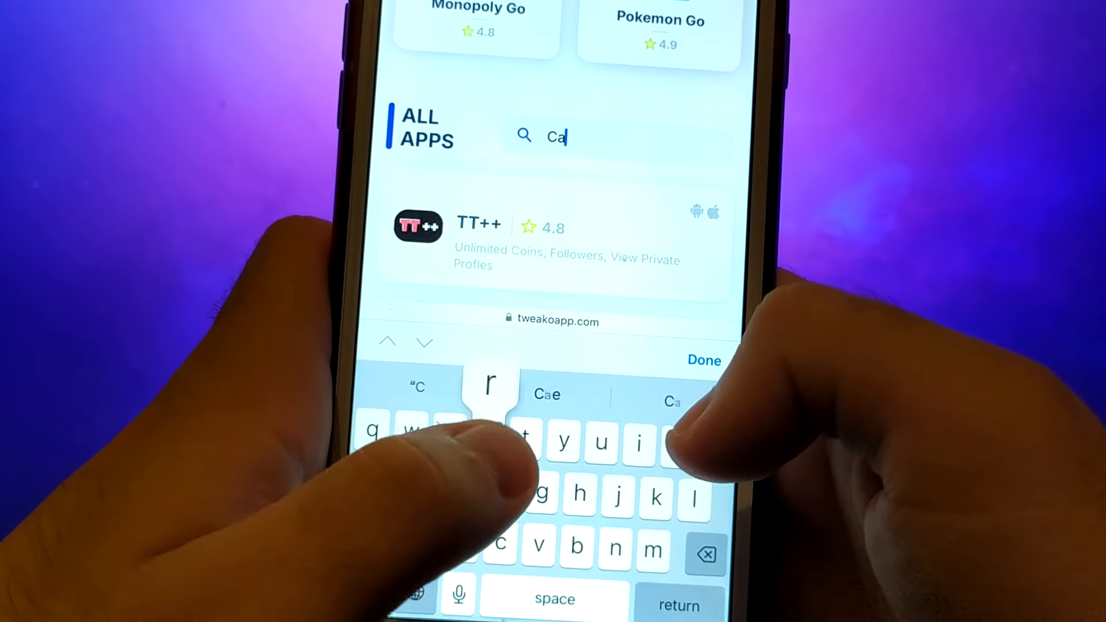
Step: Finish typing 'Car' in the All Apps search to list CarTube and Car Parking
text(r)
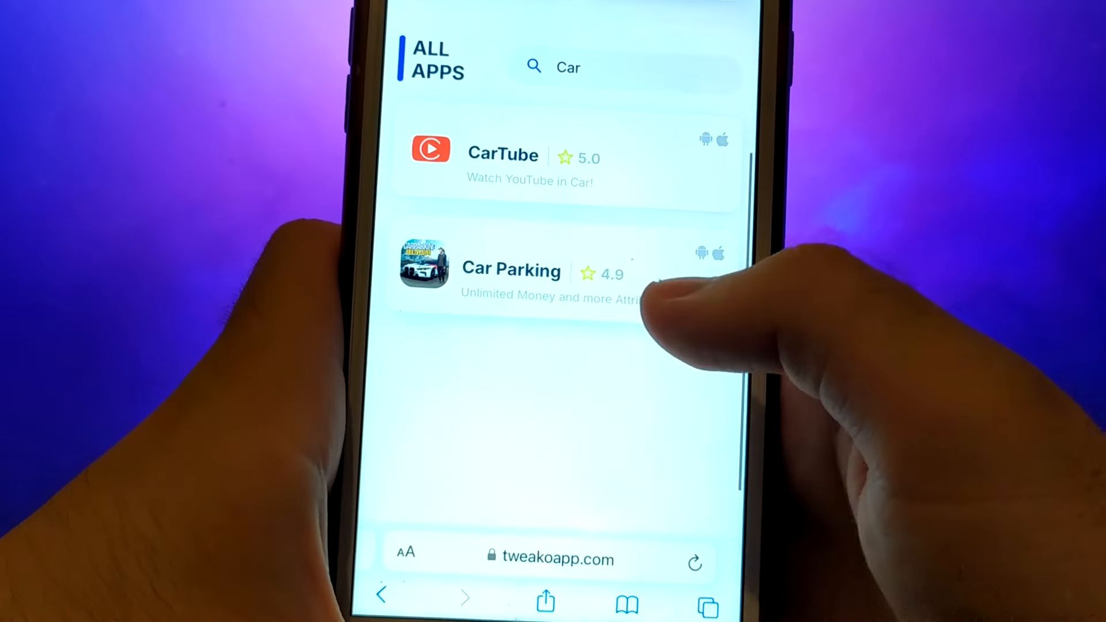
Step: Open the Car Parking app page and start its download with Download Now
click(512, 270)
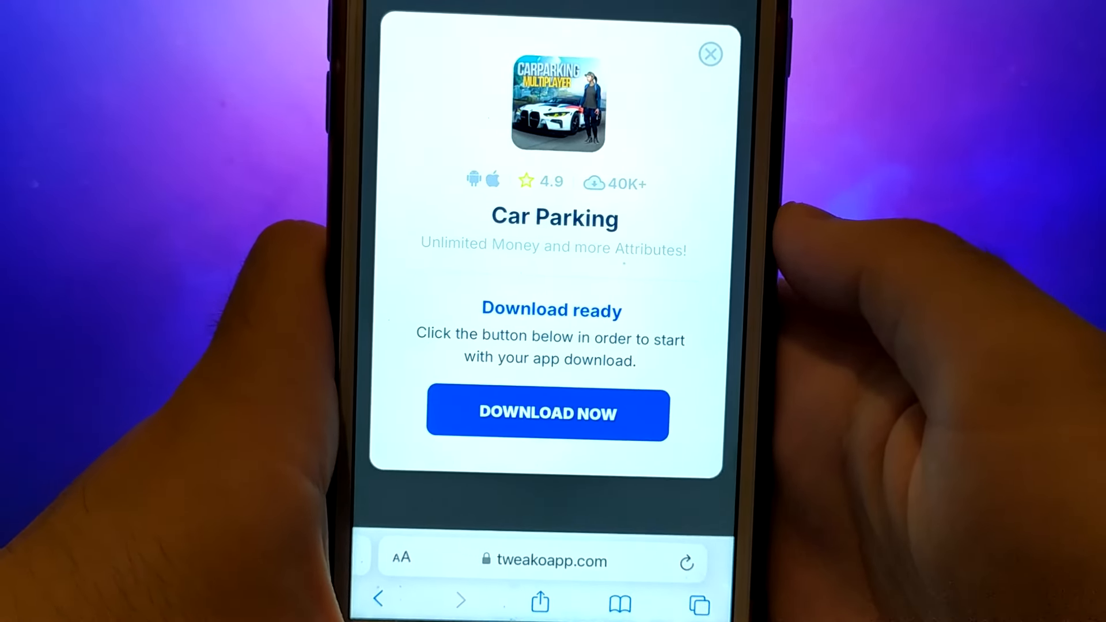
click(547, 413)
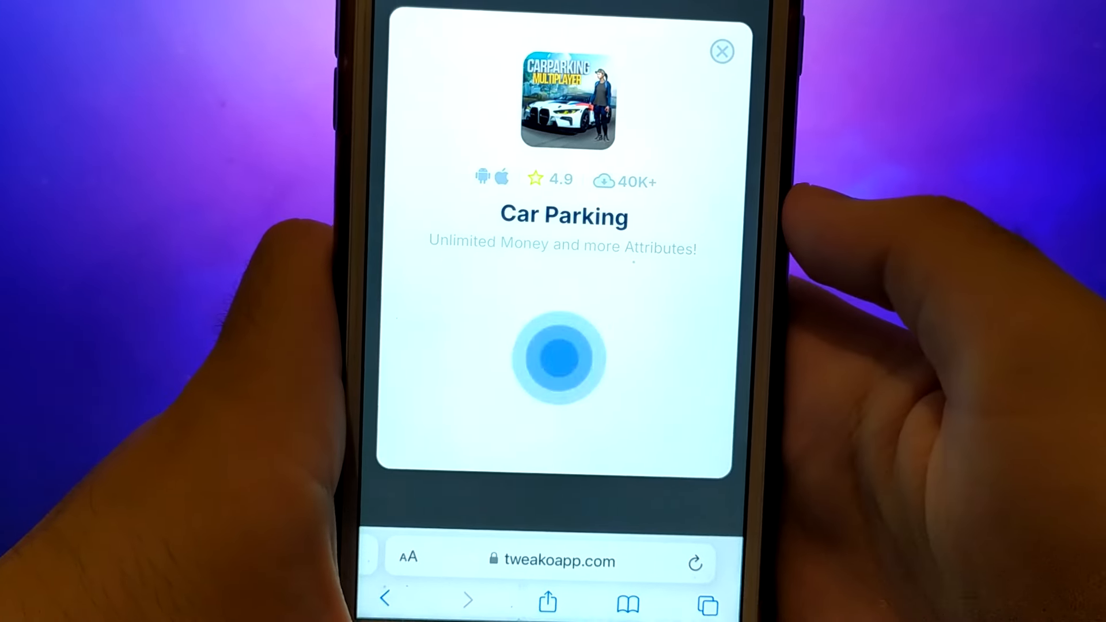